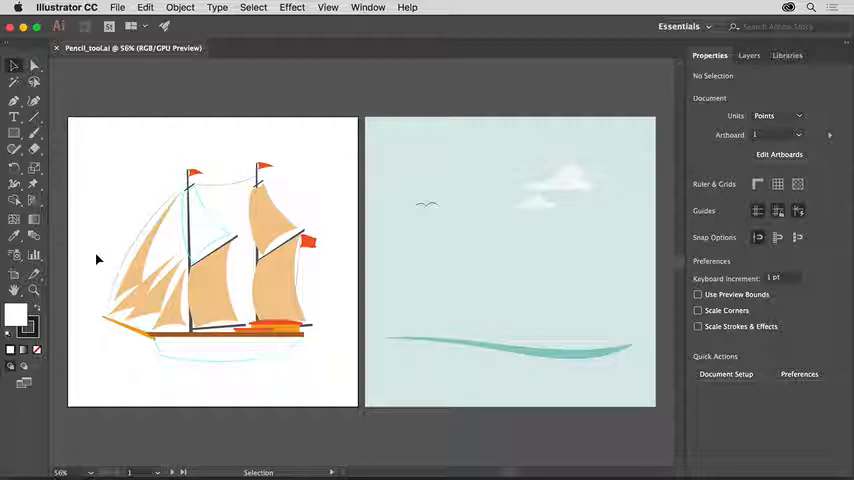
{"action": "mouse_move", "coordinate": [125, 231]}
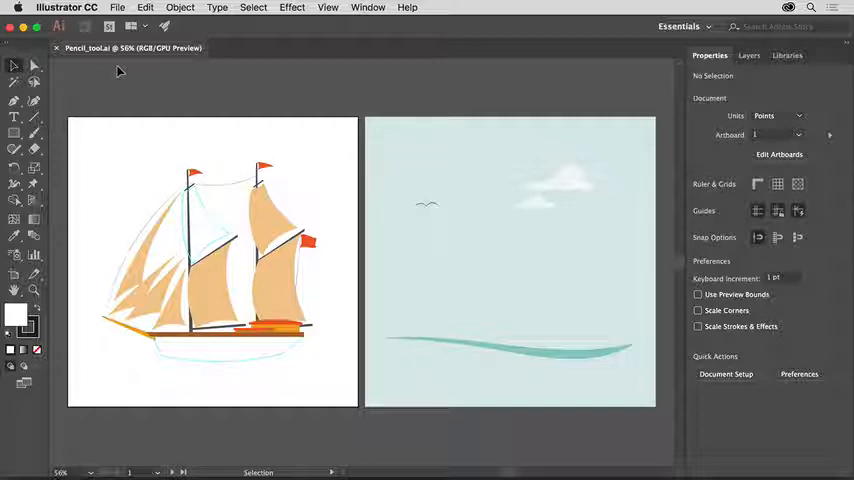
{"action": "mouse_move", "coordinate": [128, 73]}
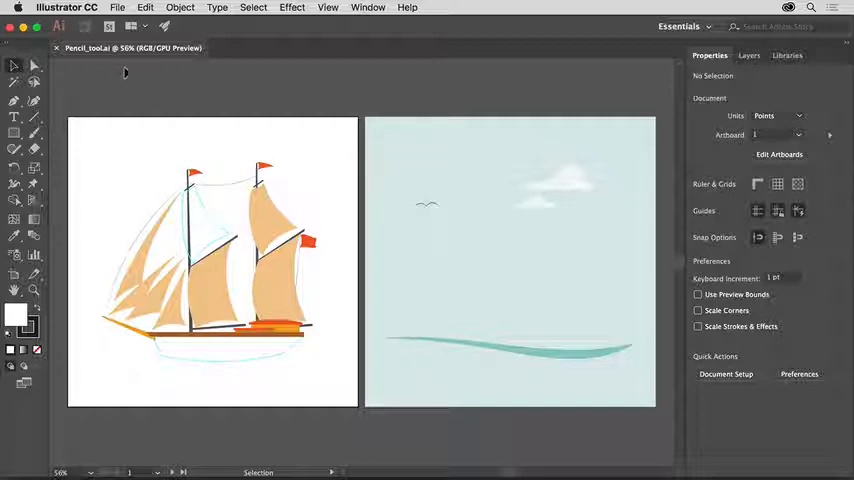
Step: Fit all artboards in the window and reveal the freehand drawing tools group with the Pencil tool
{"action": "left_click", "coordinate": [326, 7]}
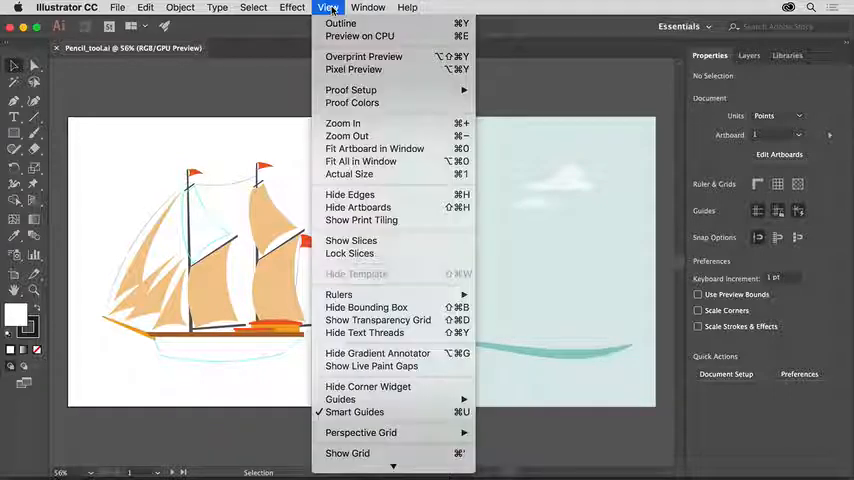
{"action": "mouse_move", "coordinate": [360, 161]}
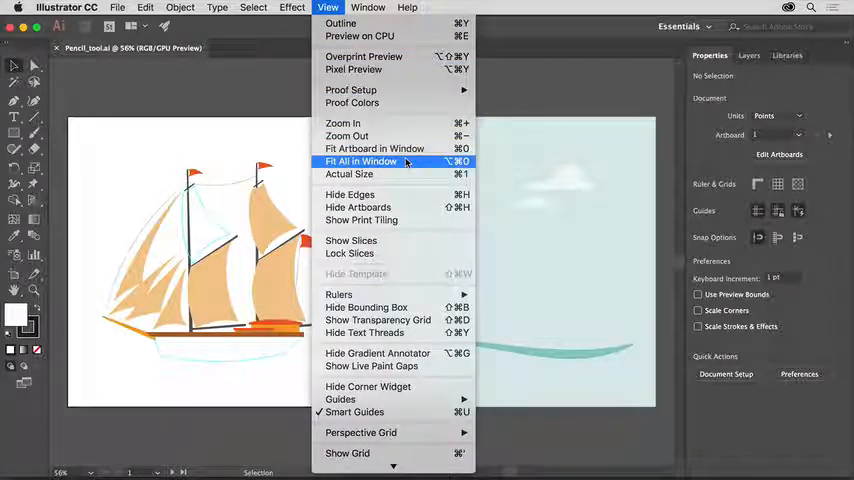
{"action": "left_click", "coordinate": [360, 161]}
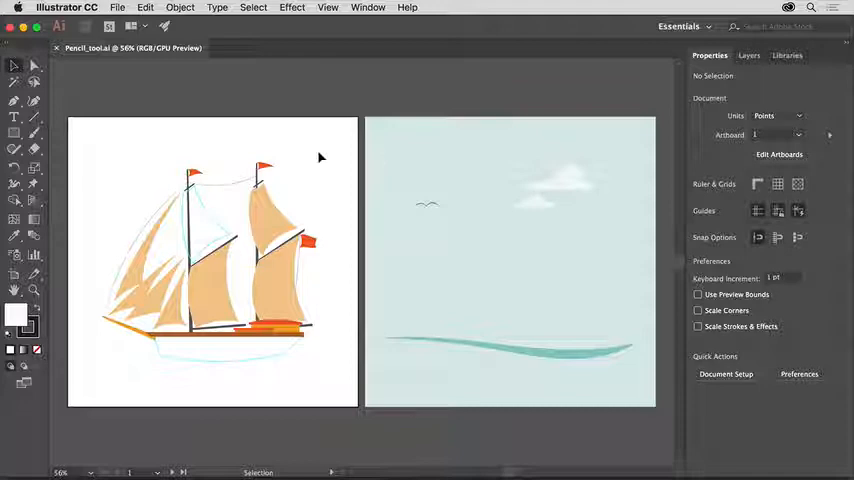
{"action": "mouse_move", "coordinate": [107, 203]}
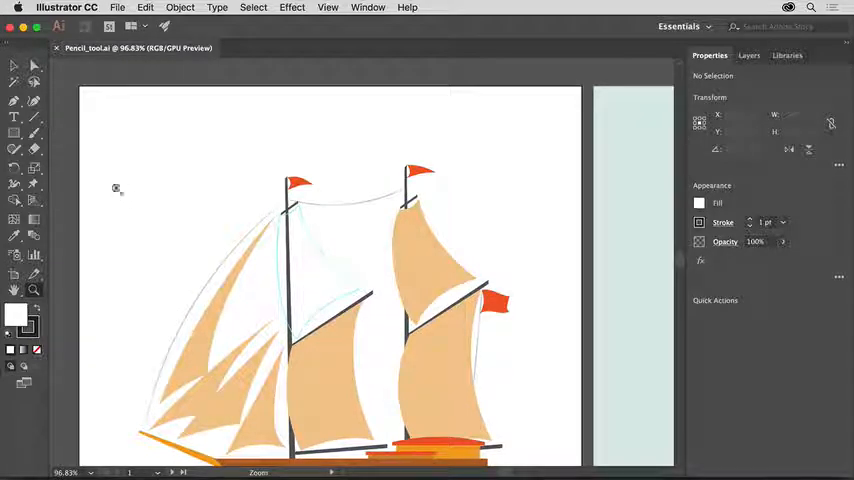
{"action": "mouse_move", "coordinate": [14, 148]}
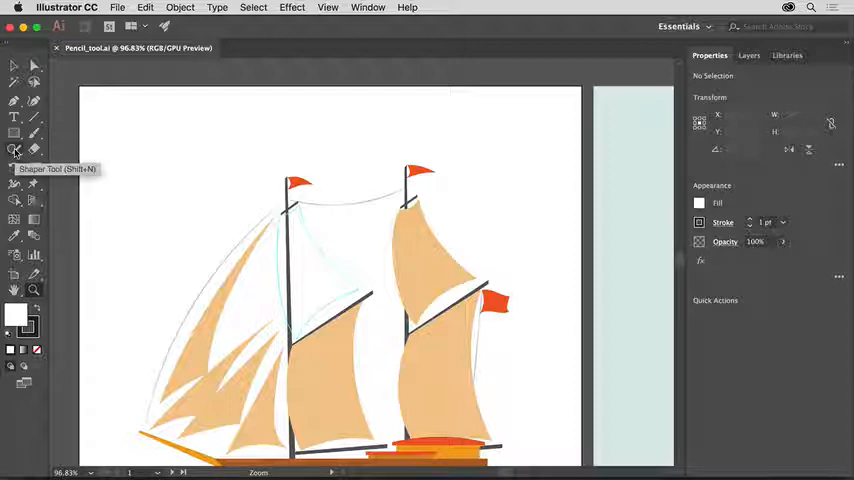
{"action": "left_click", "coordinate": [15, 150]}
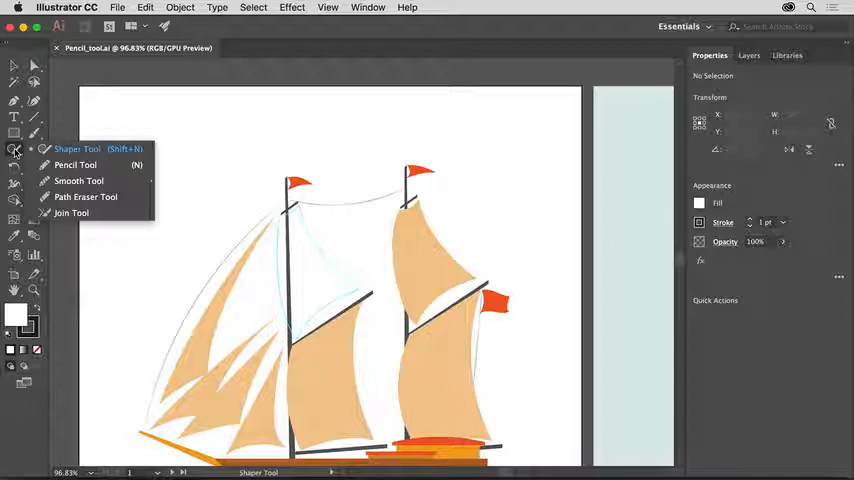
{"action": "mouse_move", "coordinate": [100, 166]}
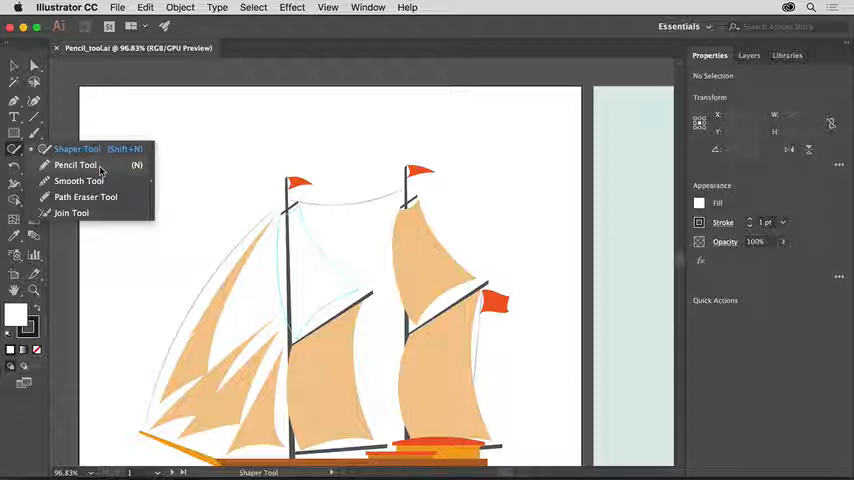
{"action": "left_click", "coordinate": [73, 165]}
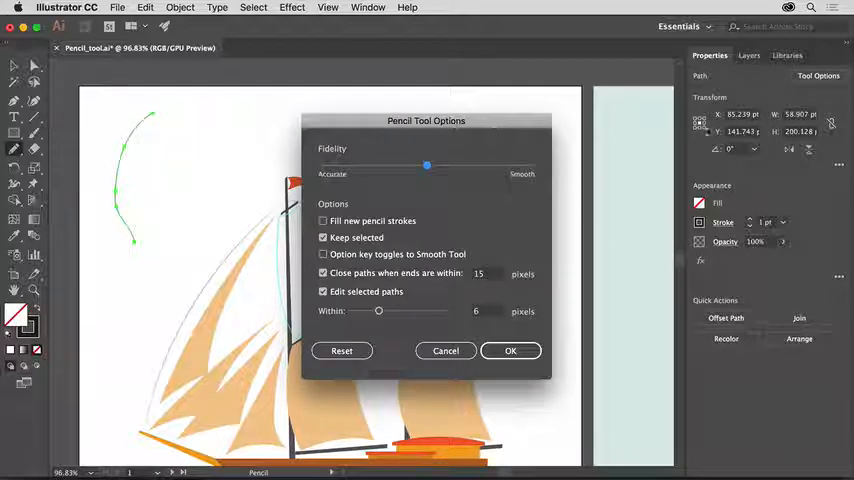
{"action": "mouse_move", "coordinate": [458, 191]}
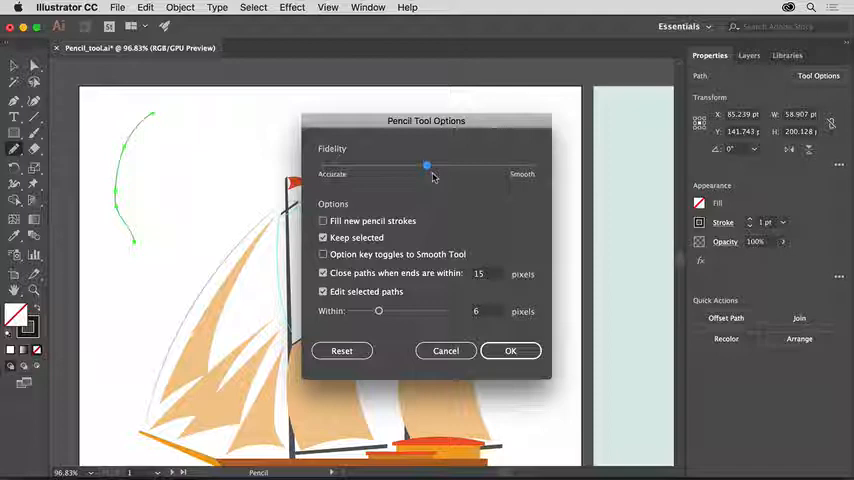
Step: Set Pencil tool fidelity to Smooth and confirm the options
{"action": "left_click_drag", "start_coordinate": [427, 165], "coordinate": [530, 165]}
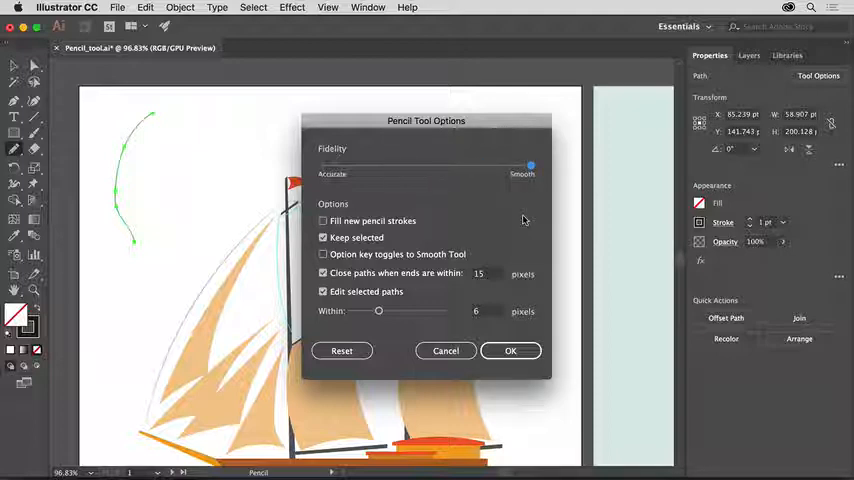
{"action": "left_click", "coordinate": [510, 350]}
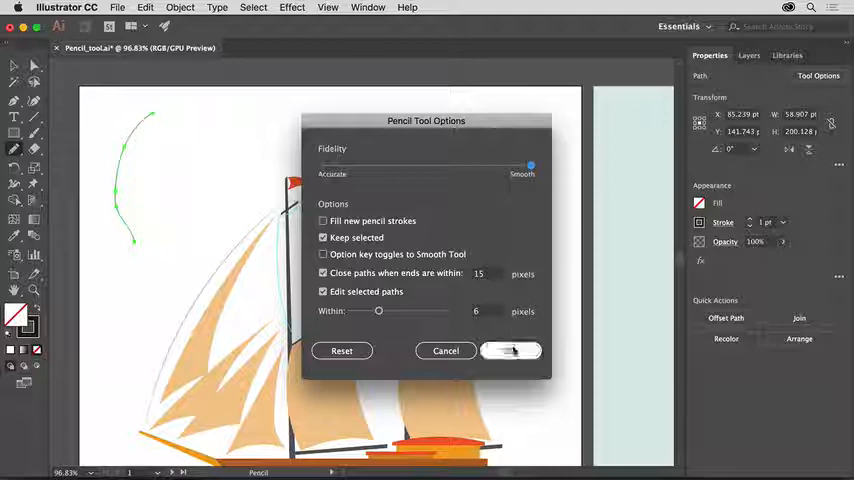
{"action": "left_click", "coordinate": [511, 350]}
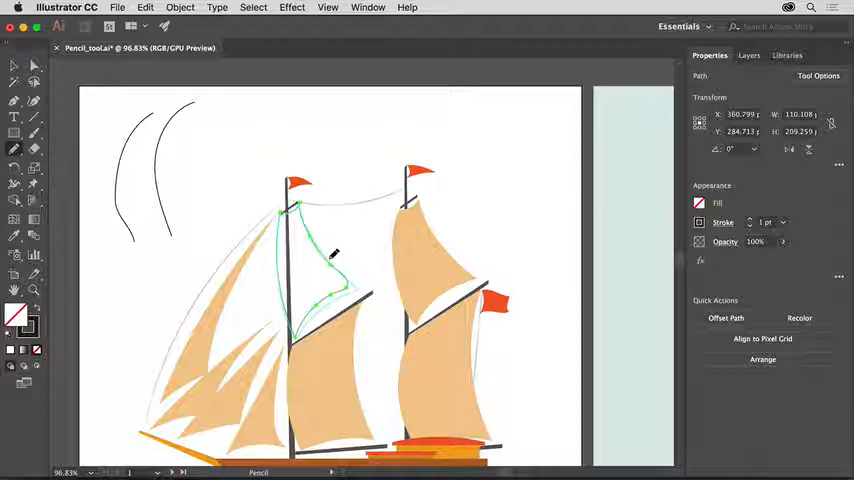
Step: Trace the missing upper sail outline beside the left mast with the Pencil
{"action": "left_click_drag", "start_coordinate": [335, 255], "coordinate": [360, 280]}
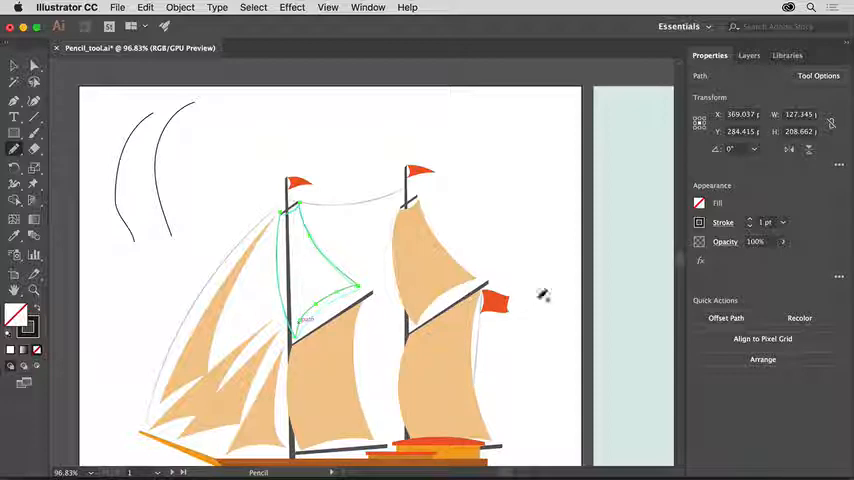
Step: Close the upper sail path so it fills with the same tan as the other sails
{"action": "left_click", "coordinate": [699, 203]}
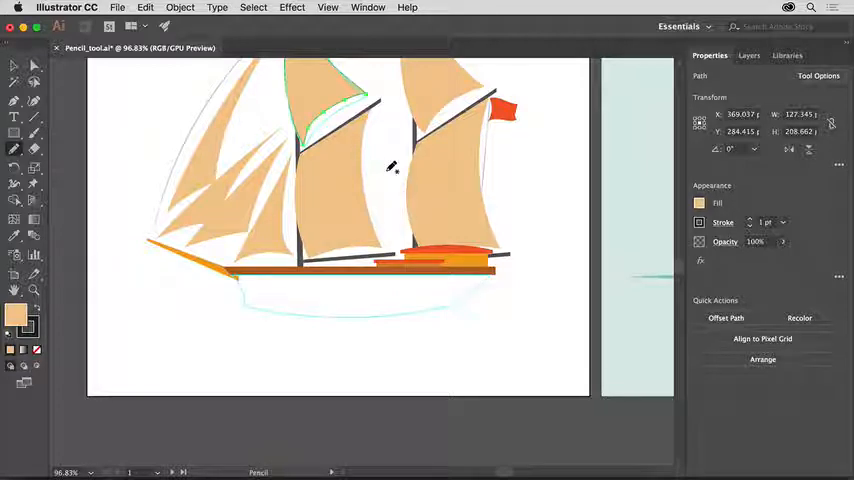
{"action": "mouse_move", "coordinate": [420, 293]}
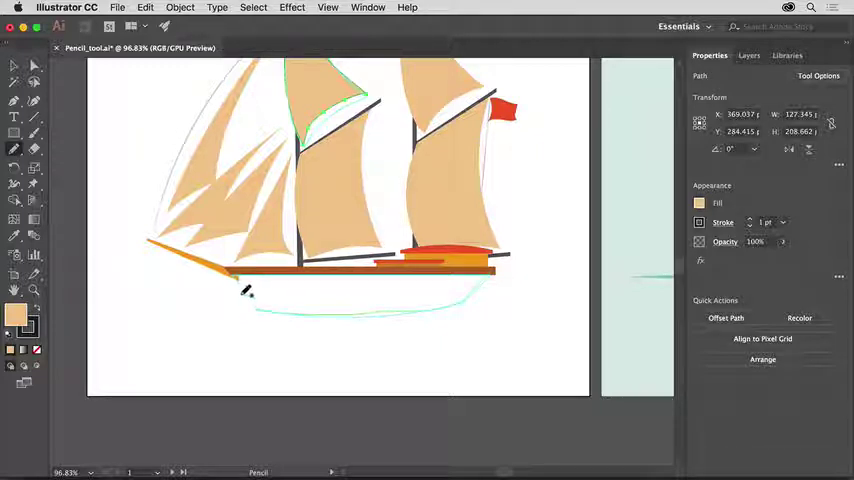
{"action": "mouse_move", "coordinate": [230, 268]}
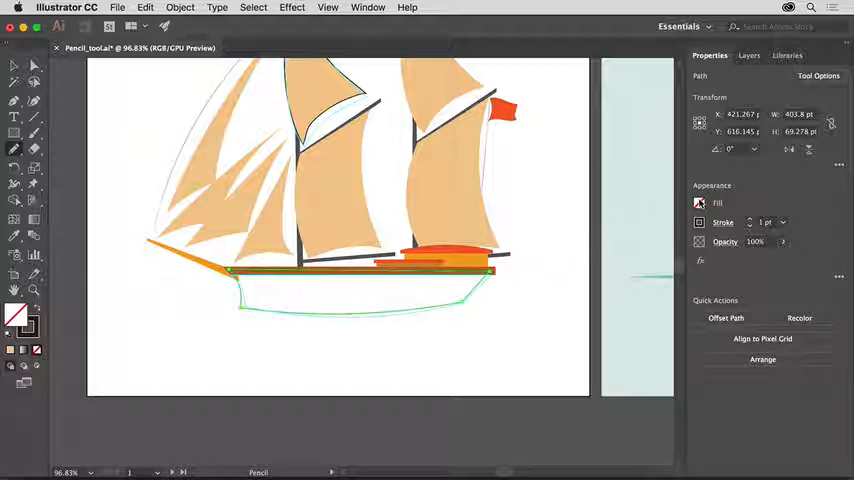
Step: Fill the new hull outline with the orange swatch from the Properties panel
{"action": "left_click", "coordinate": [698, 203]}
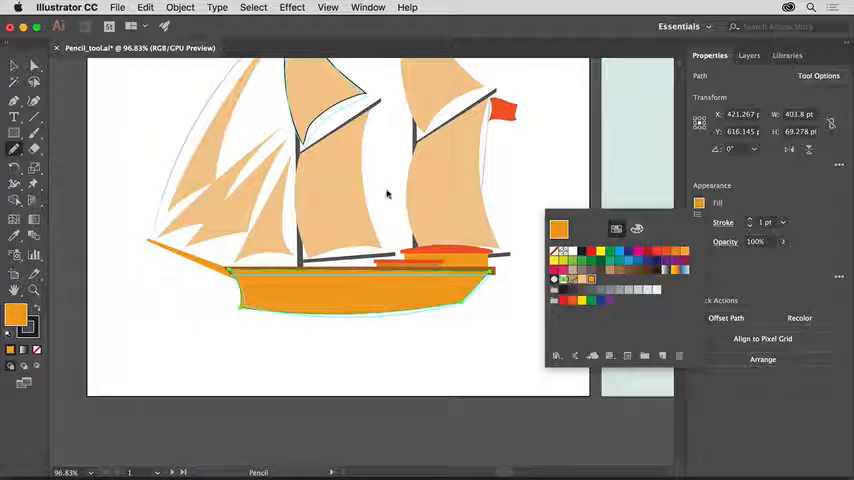
{"action": "left_click", "coordinate": [327, 7]}
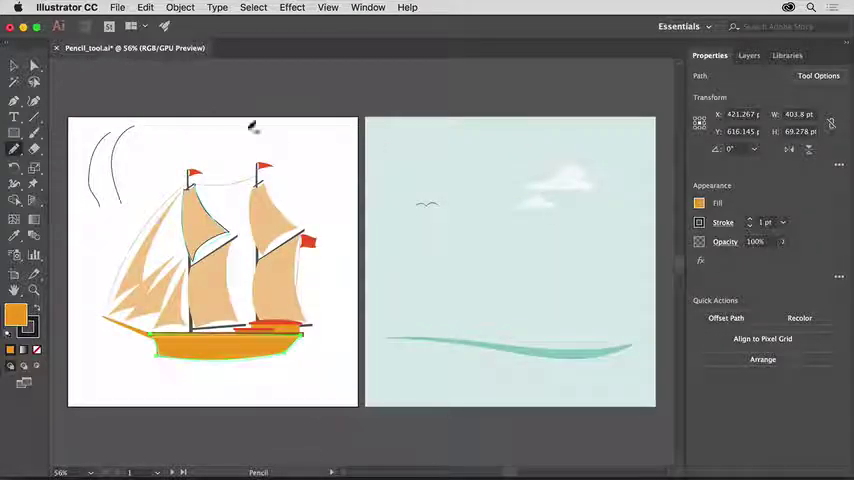
Step: Select the two practice pencil curves on the ship artboard for removal
{"action": "left_click", "coordinate": [16, 67]}
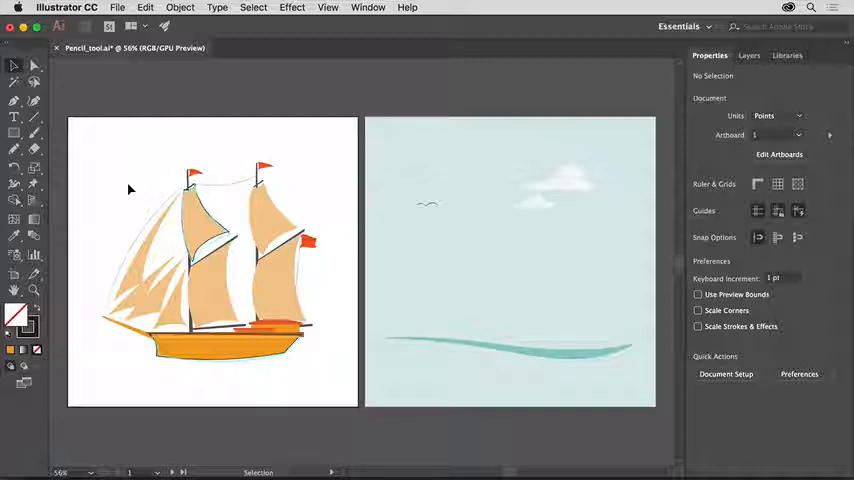
{"action": "mouse_move", "coordinate": [93, 152]}
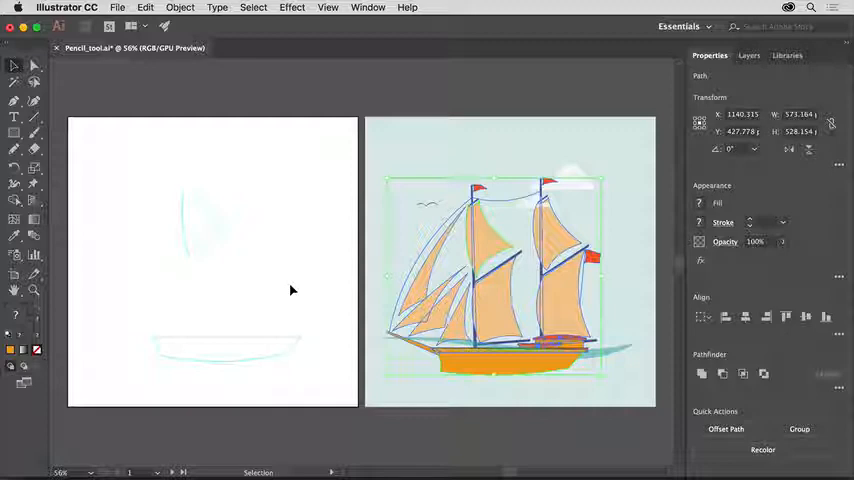
{"action": "mouse_move", "coordinate": [148, 63]}
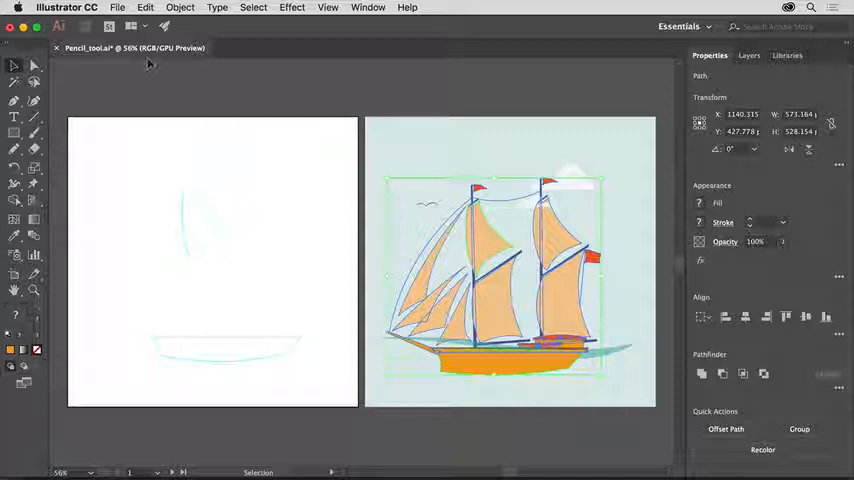
Step: Save the document with the ship placed on the sky-and-sea artboard
{"action": "left_click", "coordinate": [135, 8]}
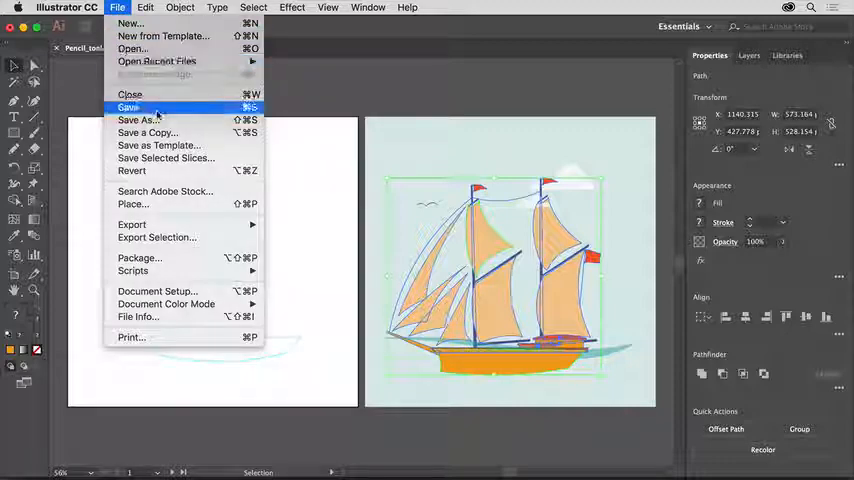
{"action": "left_click", "coordinate": [132, 106]}
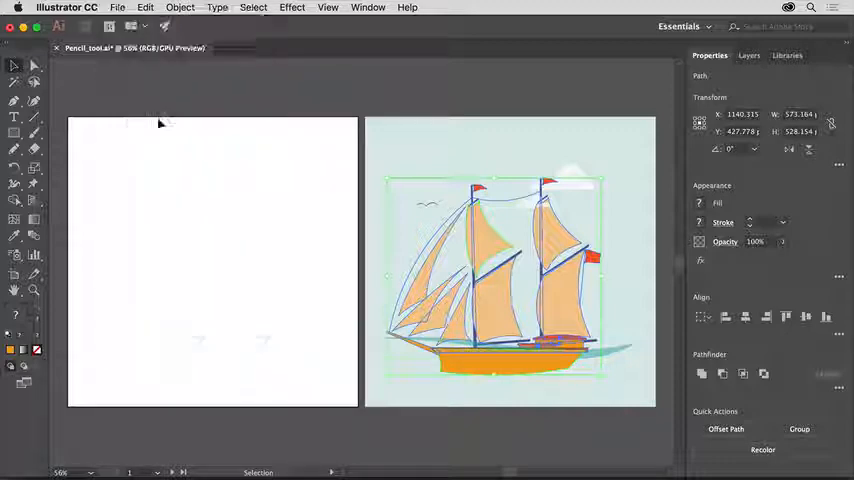